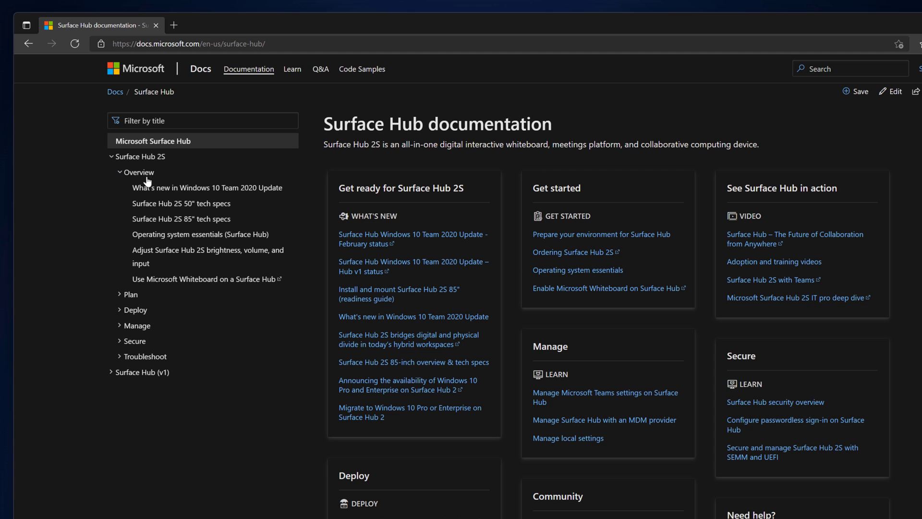
Open the 'What's new in Windows 10 Team 2020 Update' article from the table of contents
{"action": "left_click", "coordinate": [207, 188]}
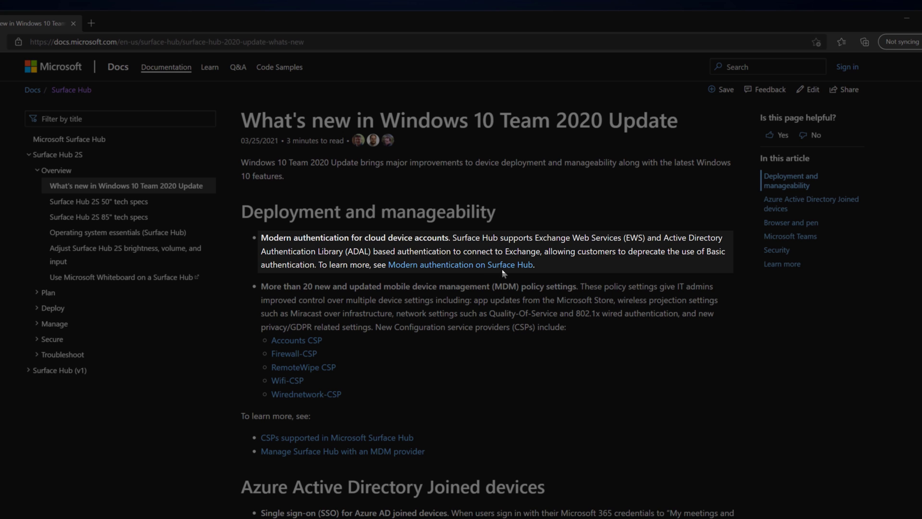
{"action": "left_click", "coordinate": [460, 265]}
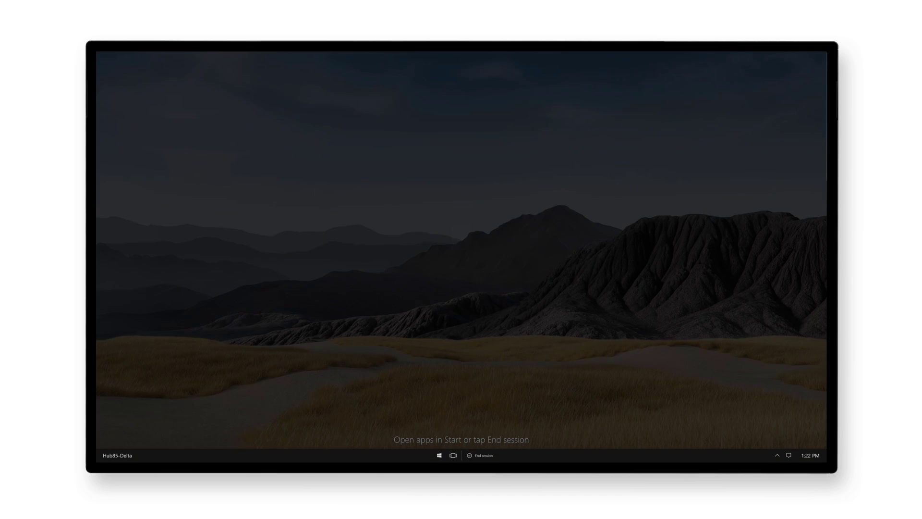
Reach Settings > Accounts from Start > All apps and begin changing the device account
{"action": "left_click", "coordinate": [438, 456]}
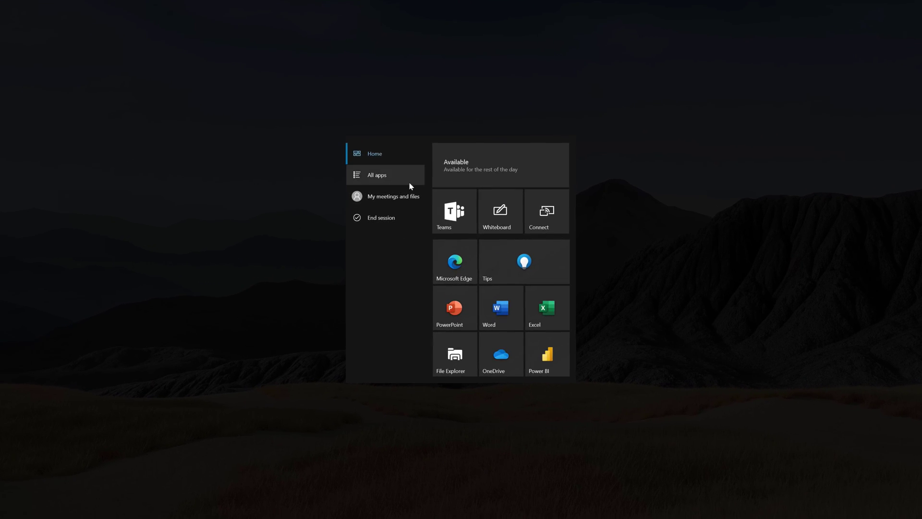
{"action": "left_click", "coordinate": [376, 175]}
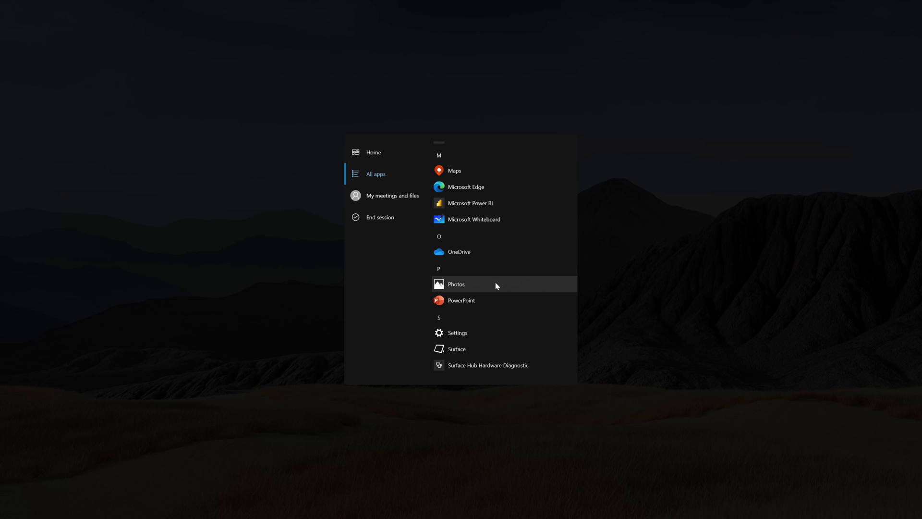
{"action": "left_click", "coordinate": [457, 333]}
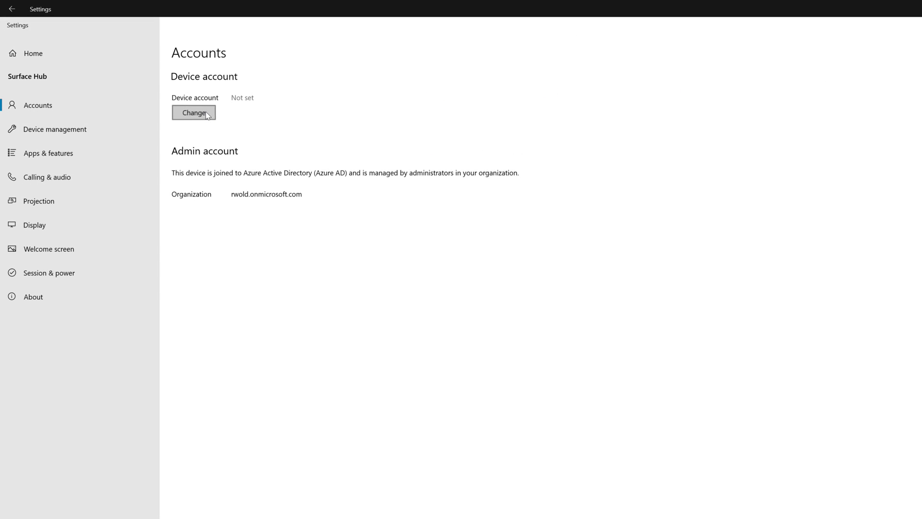
{"action": "left_click", "coordinate": [193, 113]}
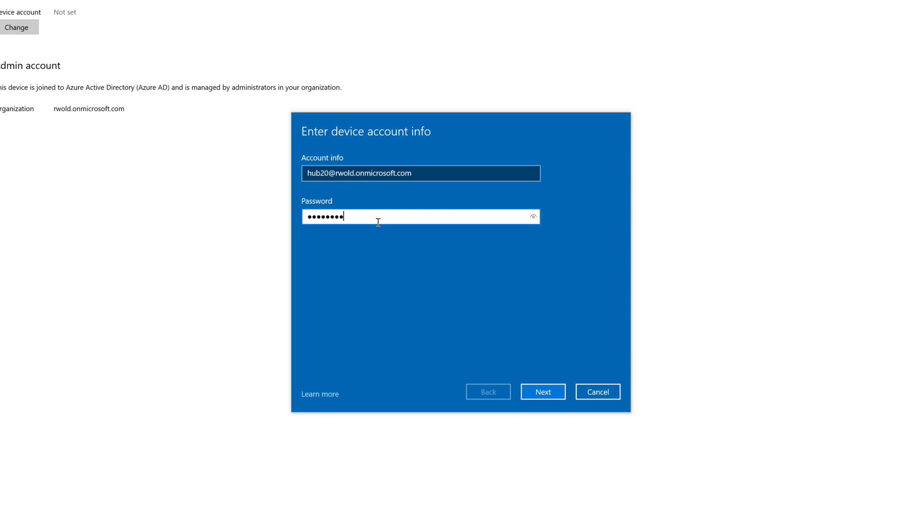
Submit the credentials, keep the Exchange server and SIP details, and finish the account setup
{"action": "left_click", "coordinate": [542, 391]}
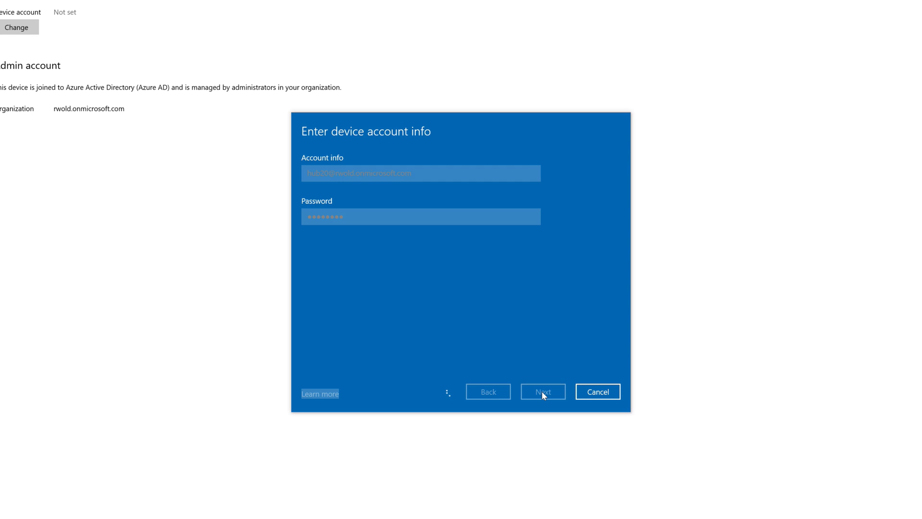
{"action": "left_click", "coordinate": [542, 391]}
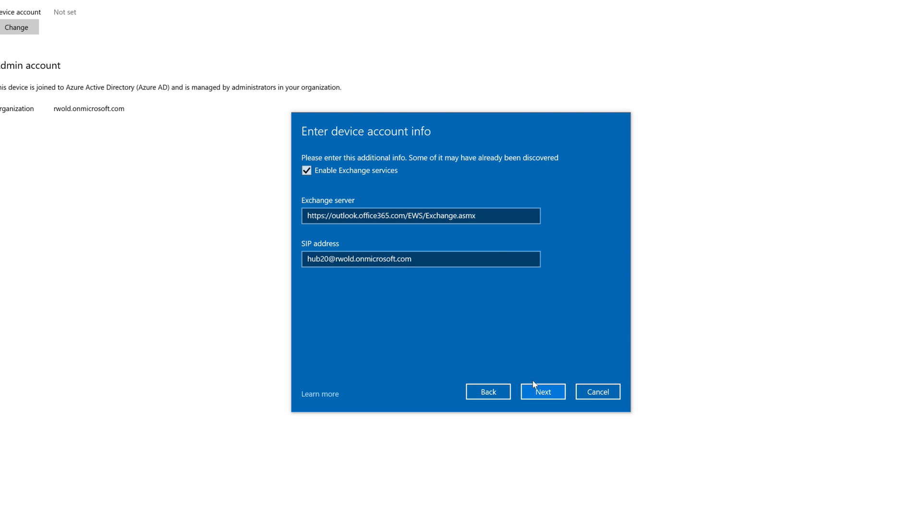
{"action": "left_click", "coordinate": [542, 391]}
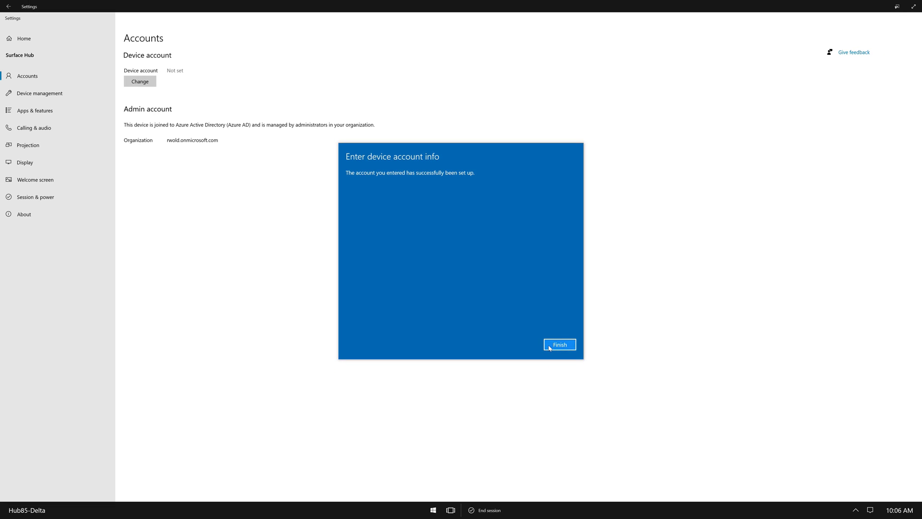
{"action": "left_click", "coordinate": [559, 344]}
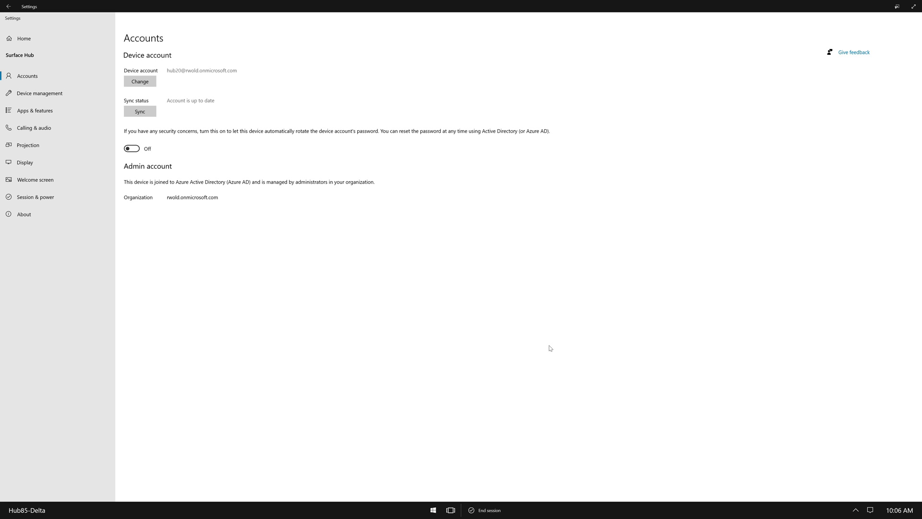
Attempt a device account sign-in using the legacy CONTOSO\ alias format and continue
{"action": "left_click", "coordinate": [140, 81]}
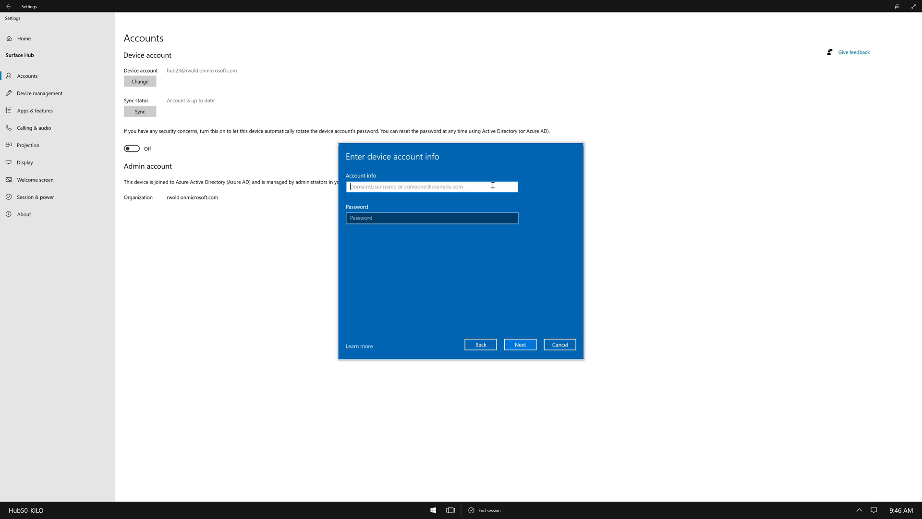
{"action": "type", "text": "CONTOSO\\SurfaceHub1"}
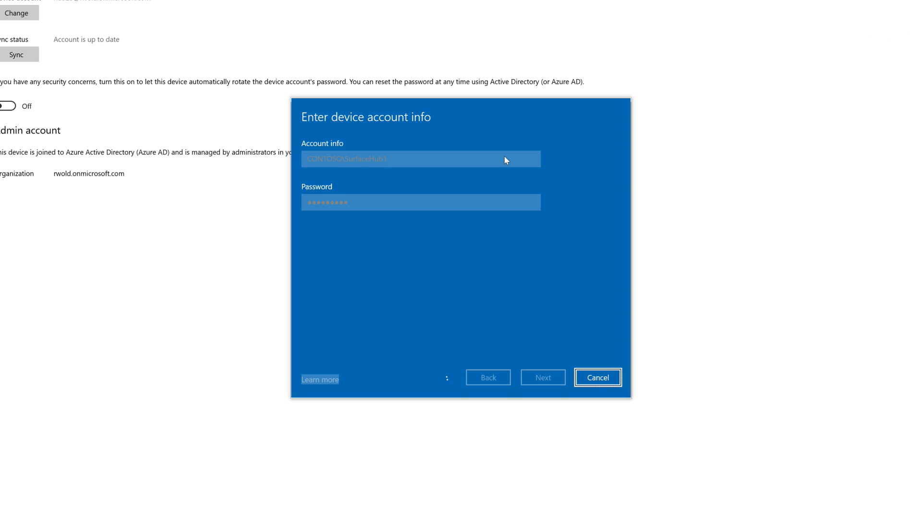
{"action": "left_click", "coordinate": [541, 376]}
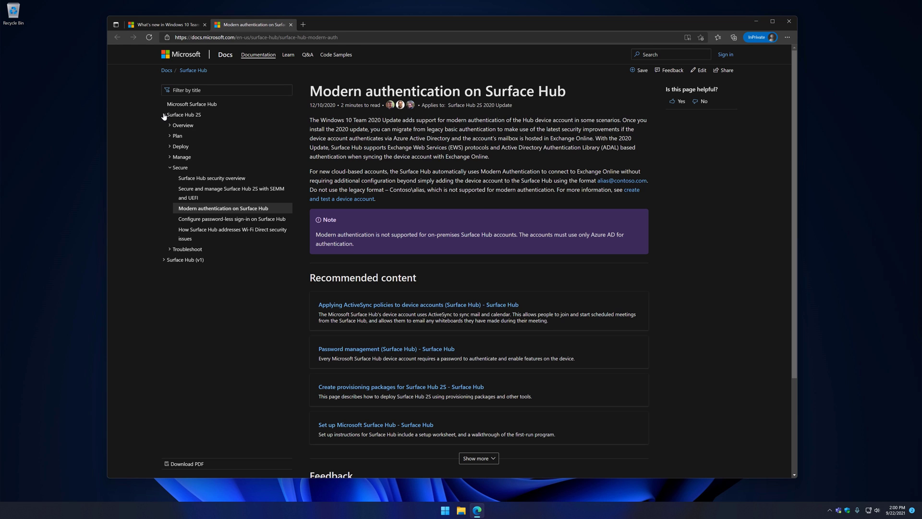
Open Surface Hub (v1) > Troubleshoot > Known issues: Windows 10 Team OS from the contents
{"action": "left_click", "coordinate": [164, 115]}
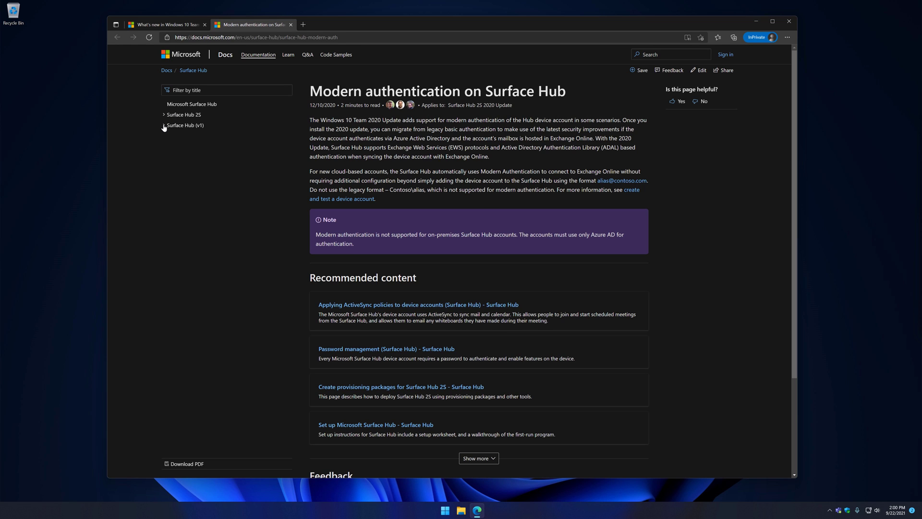
{"action": "left_click", "coordinate": [185, 125]}
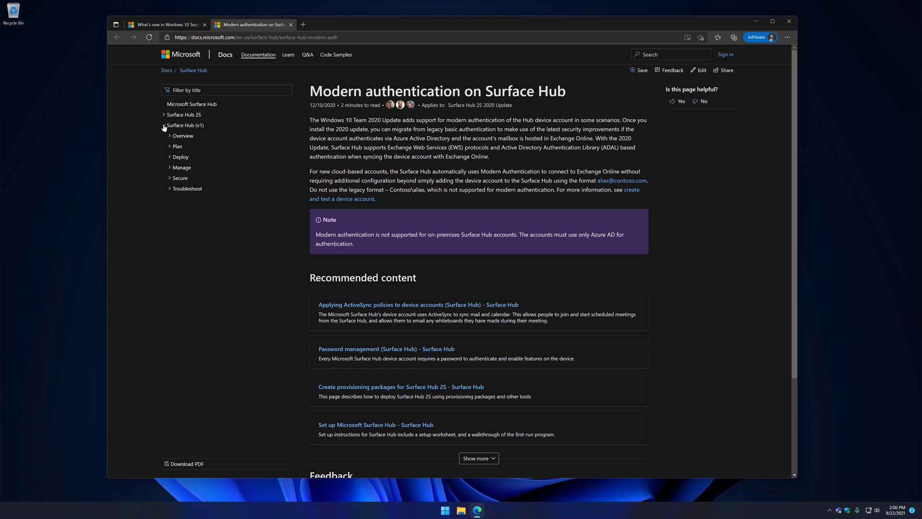
{"action": "left_click", "coordinate": [187, 188]}
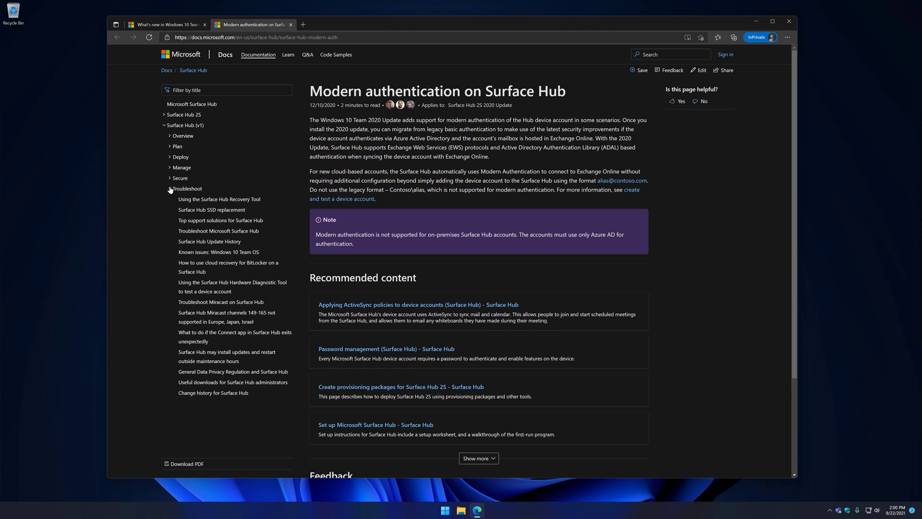
{"action": "left_click", "coordinate": [218, 251]}
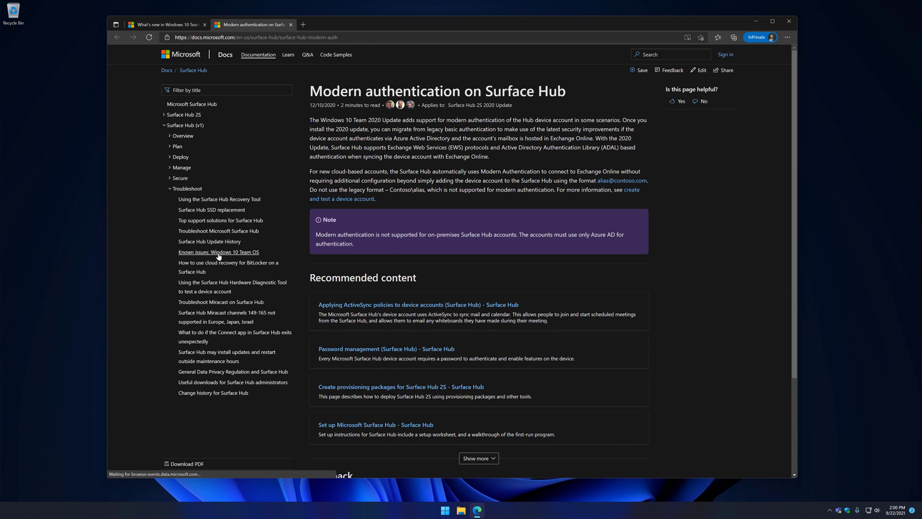
{"action": "left_click", "coordinate": [218, 252]}
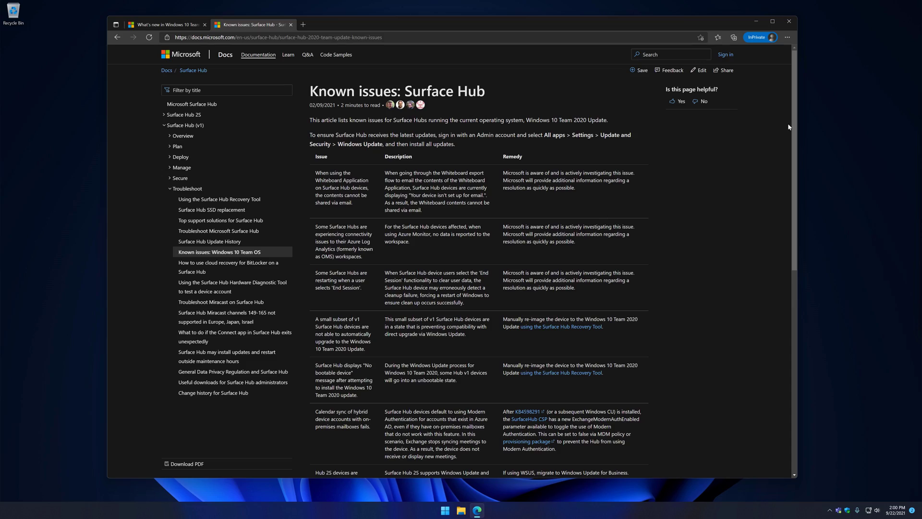
Scroll to the Calendar sync issue and reach the SurfaceHub CSP link
{"action": "scroll", "scroll_direction": "down", "scroll_amount": 3}
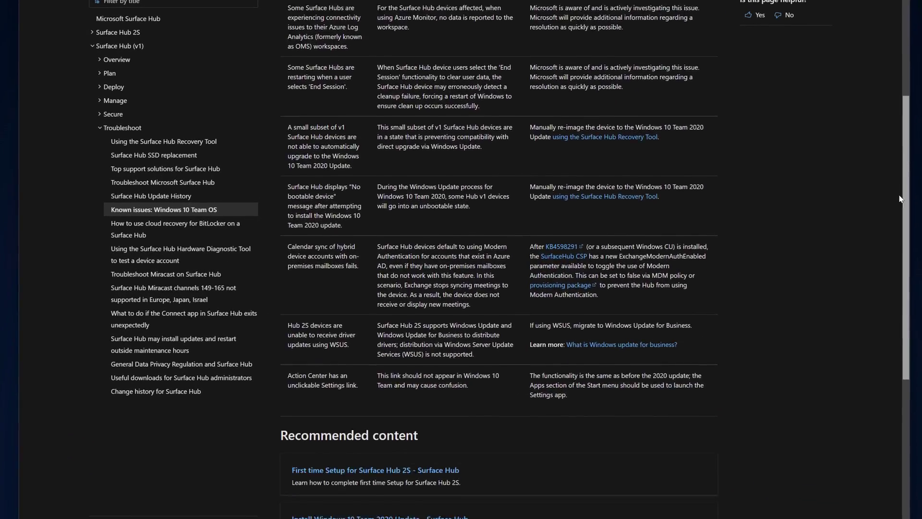
{"action": "scroll", "scroll_direction": "down", "scroll_amount": 3}
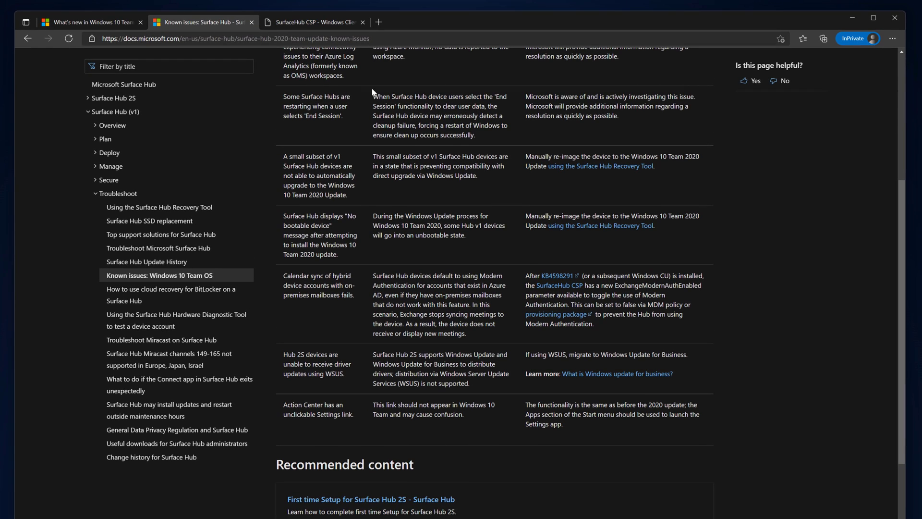
Search the SurfaceHub CSP page for 'modern' to find the ExchangeModernAuthEnabled setting
{"action": "left_click", "coordinate": [315, 22]}
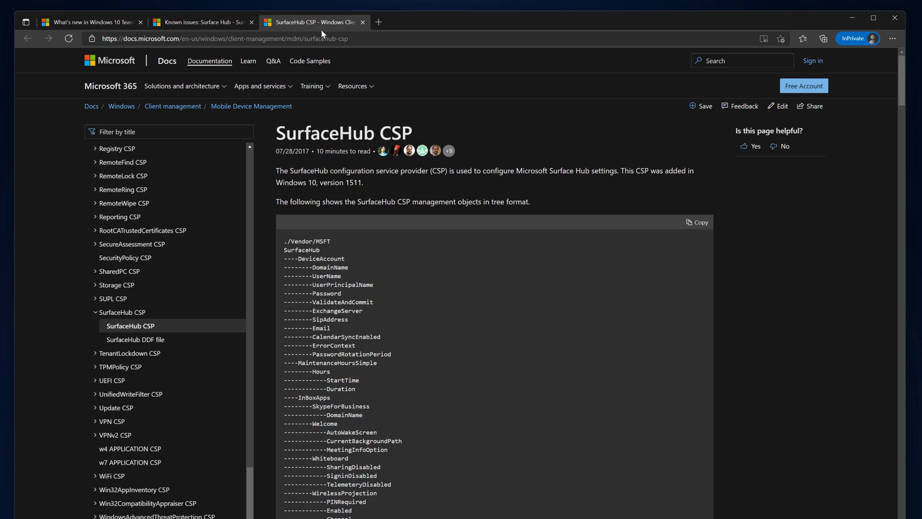
{"action": "type", "text": "m"}
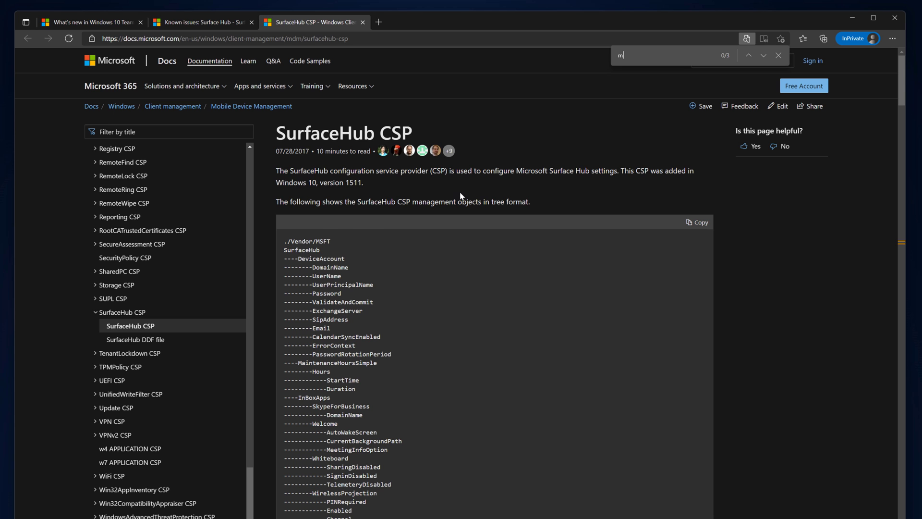
{"action": "type", "text": "odern"}
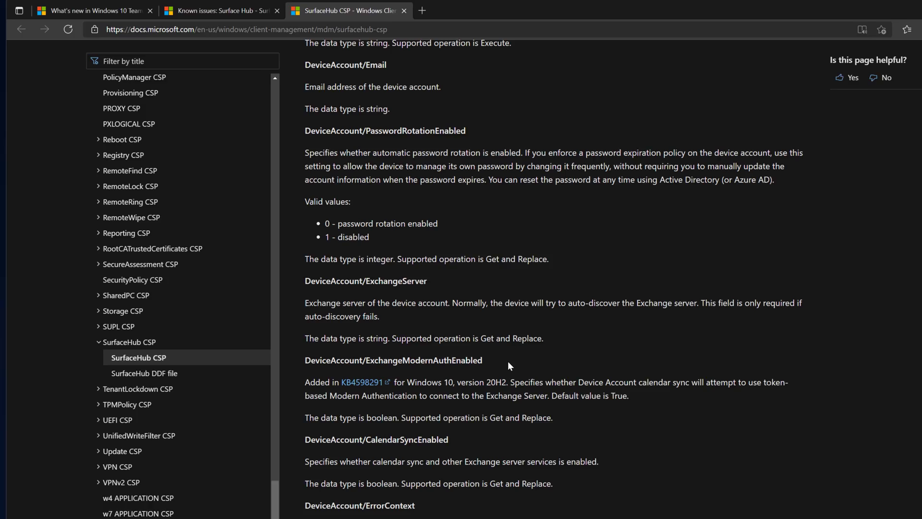
Return to the Known issues article and download the linked provisioning package
{"action": "left_click", "coordinate": [221, 10]}
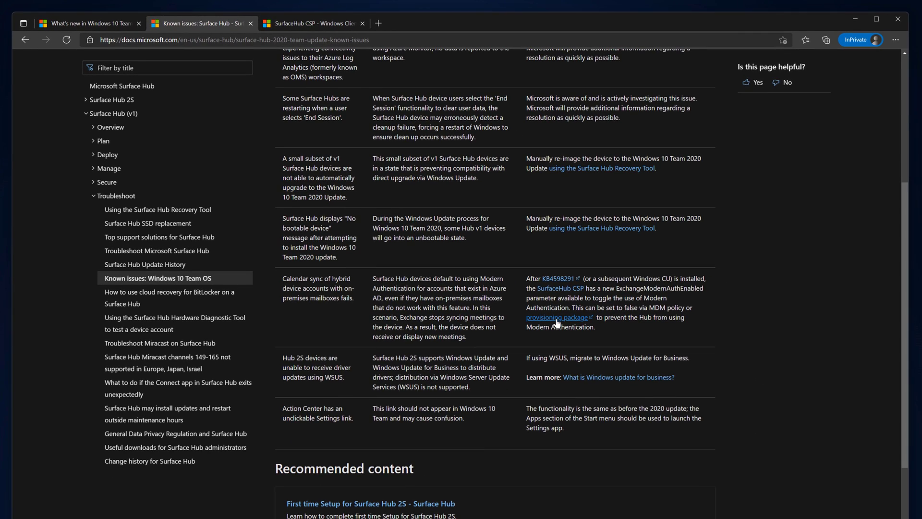
{"action": "left_click", "coordinate": [557, 318]}
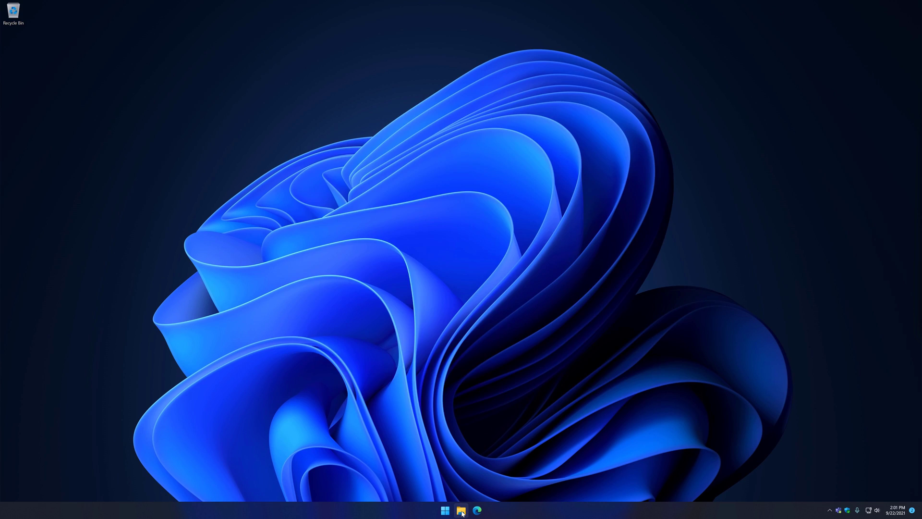
Copy ExchangeModernAuthDisabled.ppkg from Downloads onto USB Drive (D:) and eject the drive
{"action": "left_click", "coordinate": [461, 510]}
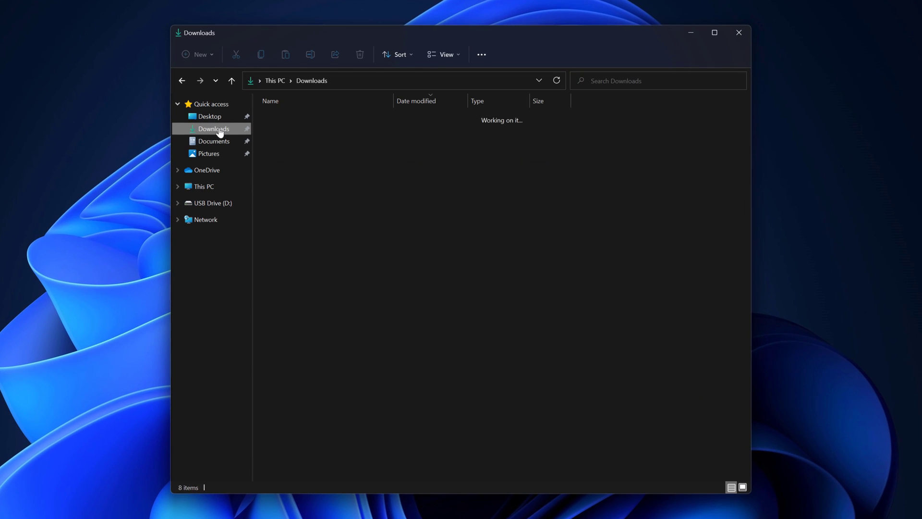
{"action": "right_click", "coordinate": [322, 130]}
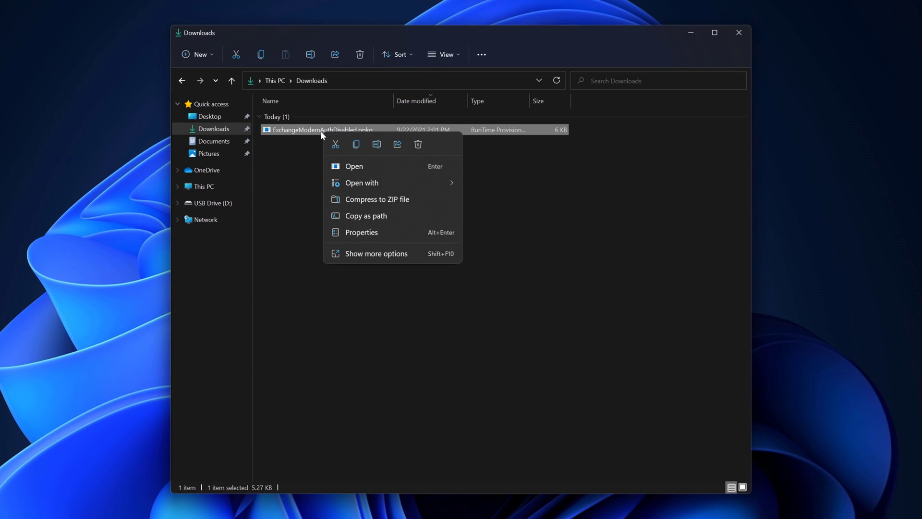
{"action": "left_click", "coordinate": [354, 147]}
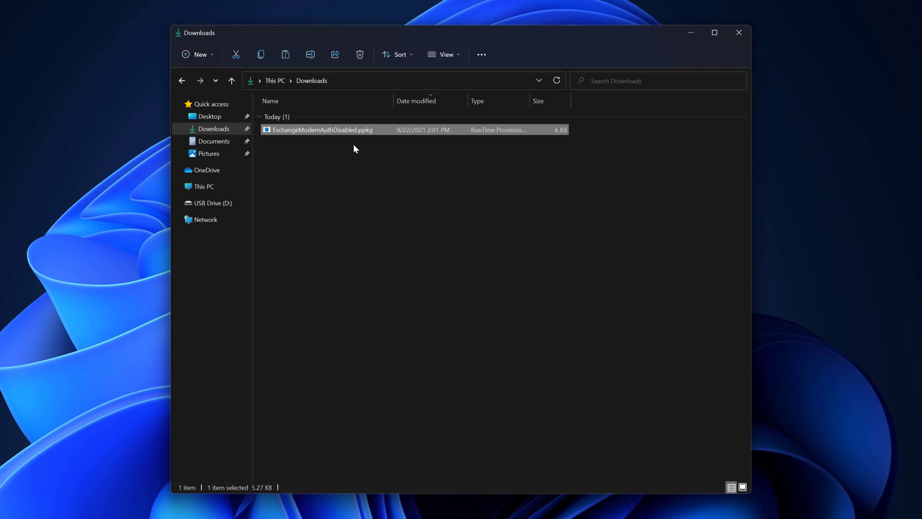
{"action": "left_click", "coordinate": [210, 202]}
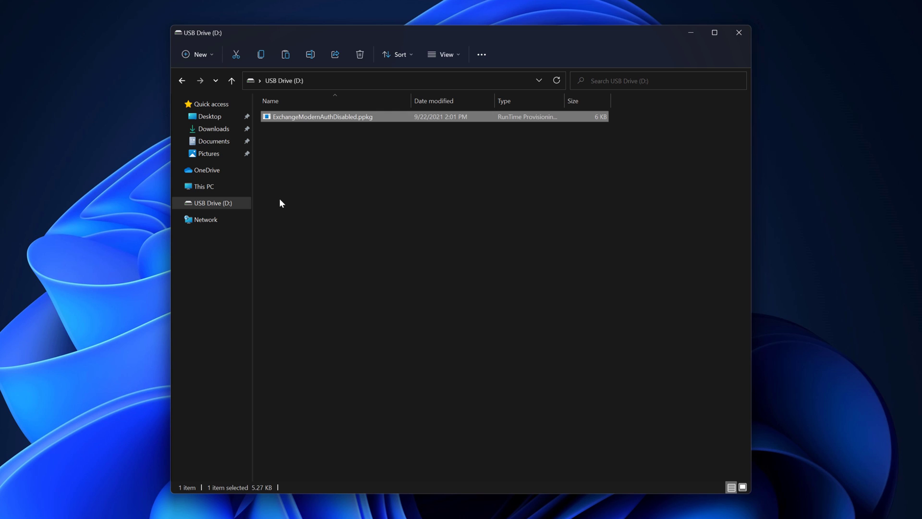
{"action": "right_click", "coordinate": [211, 203]}
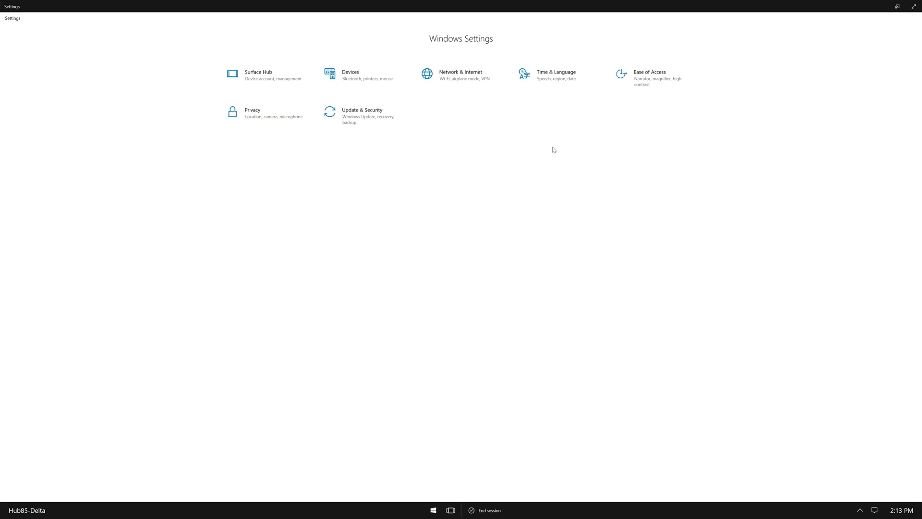
Reach Surface Hub > Device management > Add or remove a provisioning package
{"action": "left_click", "coordinate": [258, 75]}
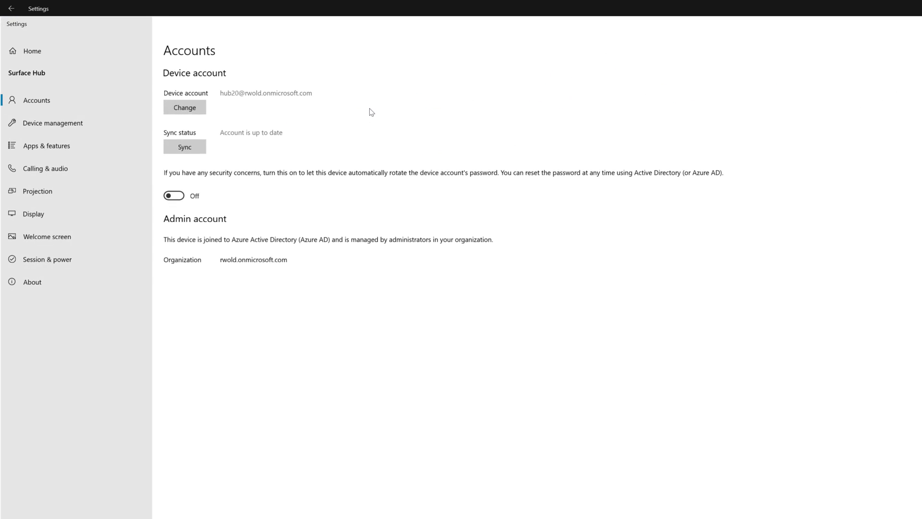
{"action": "left_click", "coordinate": [52, 122]}
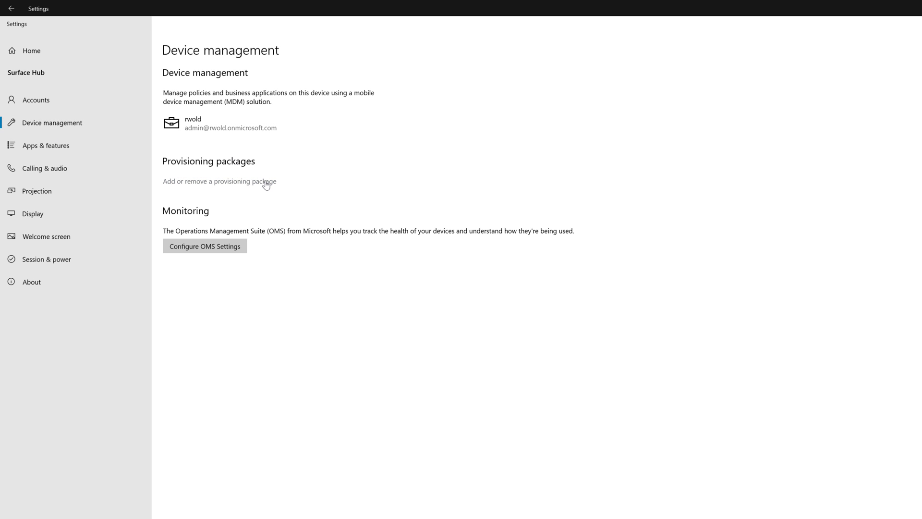
{"action": "left_click", "coordinate": [219, 182]}
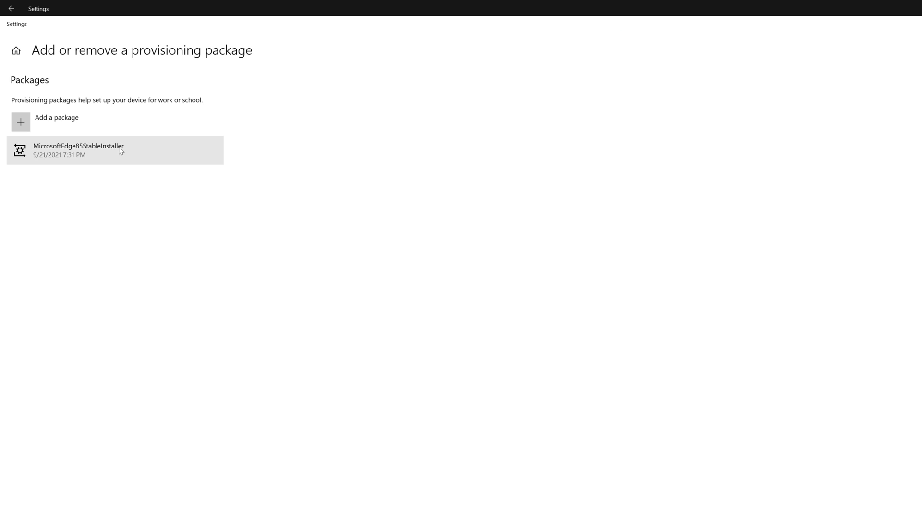
Add ExchangeModernAuthDisabled.ppkg from Removable Media and install it
{"action": "left_click", "coordinate": [56, 118]}
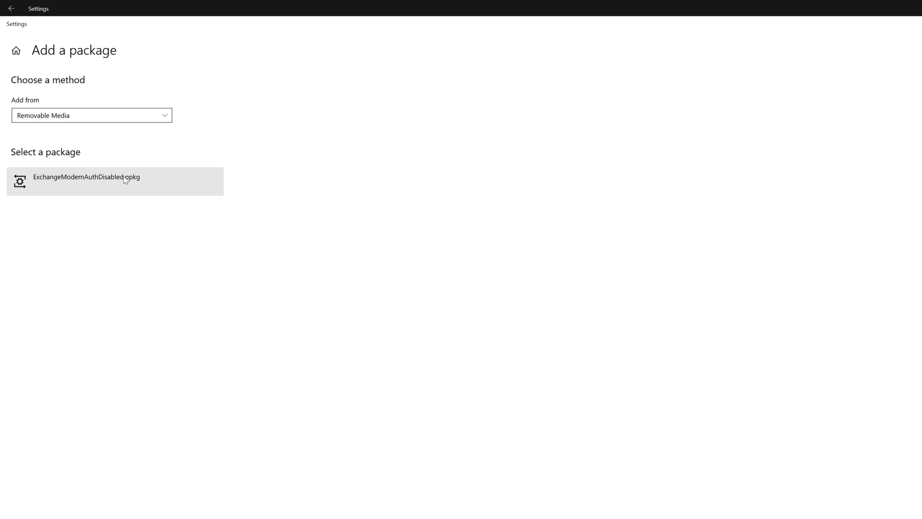
{"action": "left_click", "coordinate": [85, 177]}
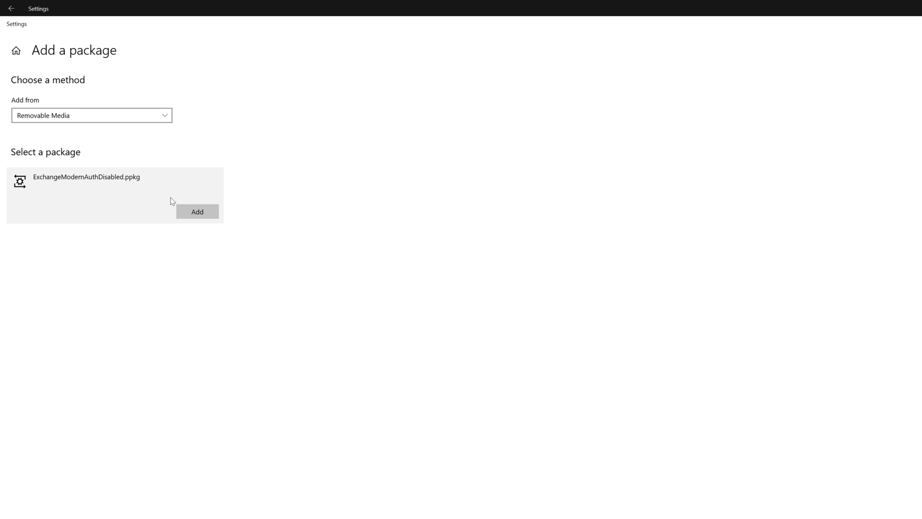
{"action": "left_click", "coordinate": [197, 212]}
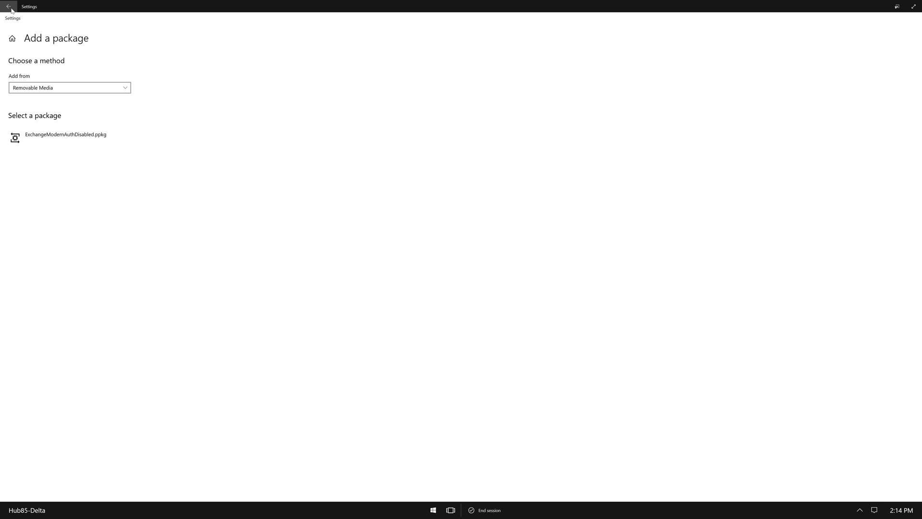
Confirm the package in the installed list and enter device account CONTOSO\SurfaceHub1
{"action": "left_click", "coordinate": [9, 7]}
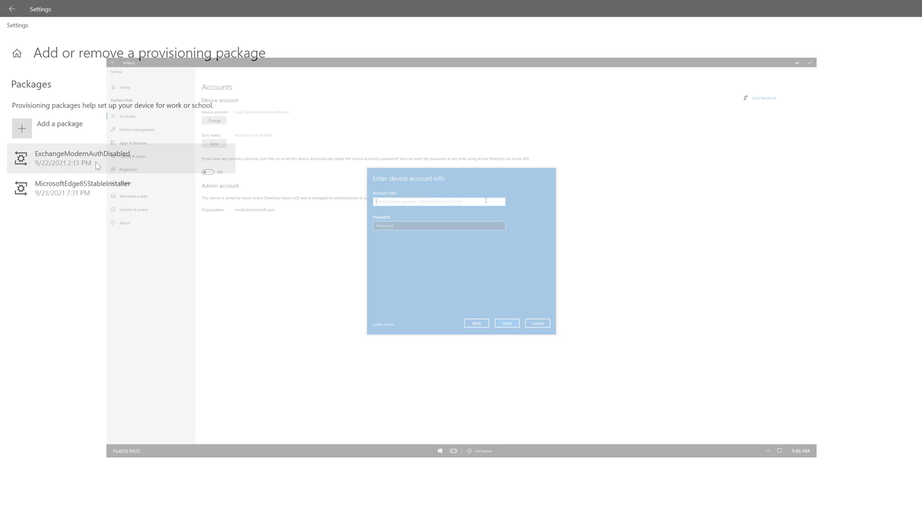
{"action": "type", "text": "CONTOSO\\SurfaceHub1"}
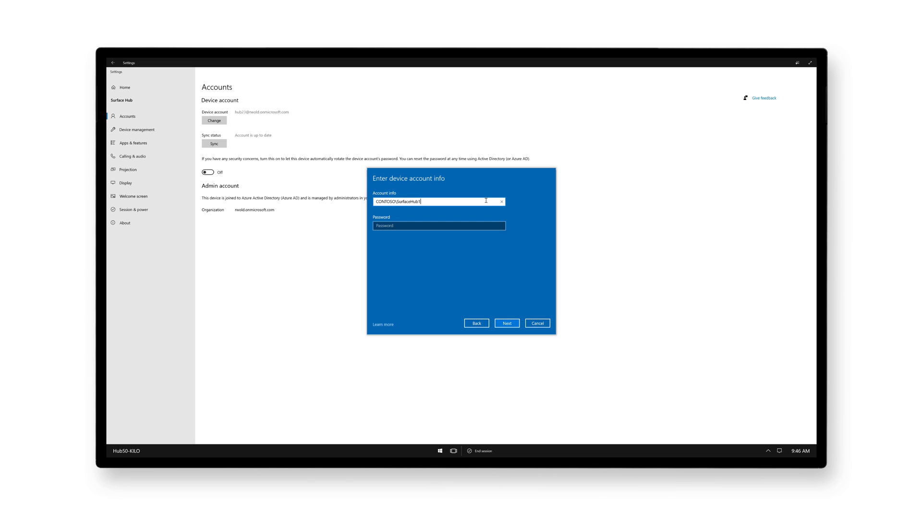
Continue past credentials, accept Exchange server and SIP details, and finish the account setup
{"action": "left_click", "coordinate": [506, 323]}
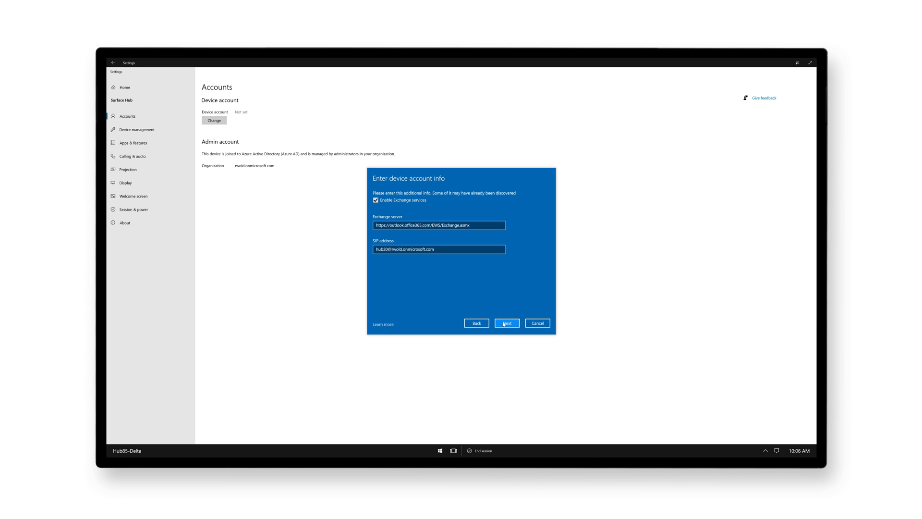
{"action": "left_click", "coordinate": [506, 322]}
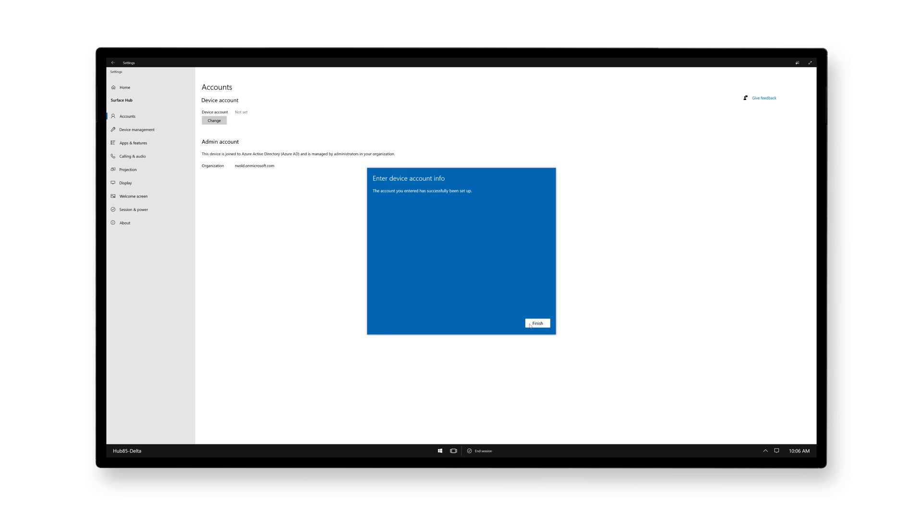
{"action": "left_click", "coordinate": [537, 323]}
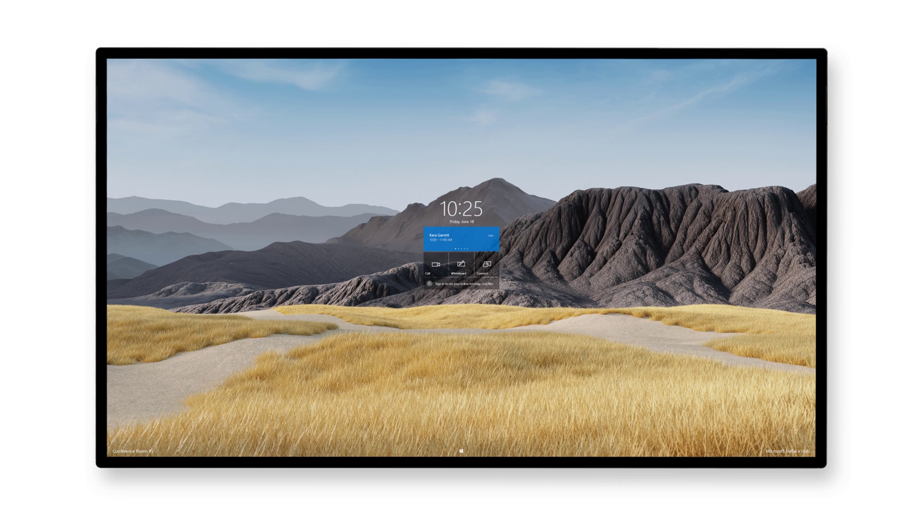